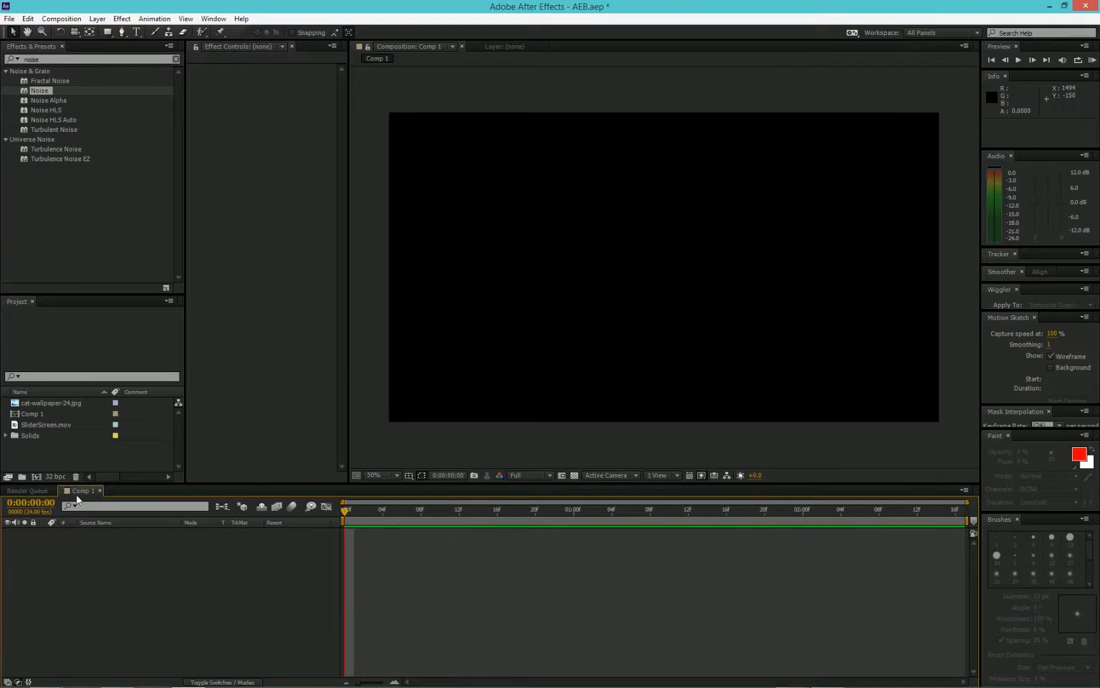
# - Add SliderScreen.mov to Comp 1 and send it to mocha AE via Animation > Track in mocha AE
pyautogui.click(49, 425)
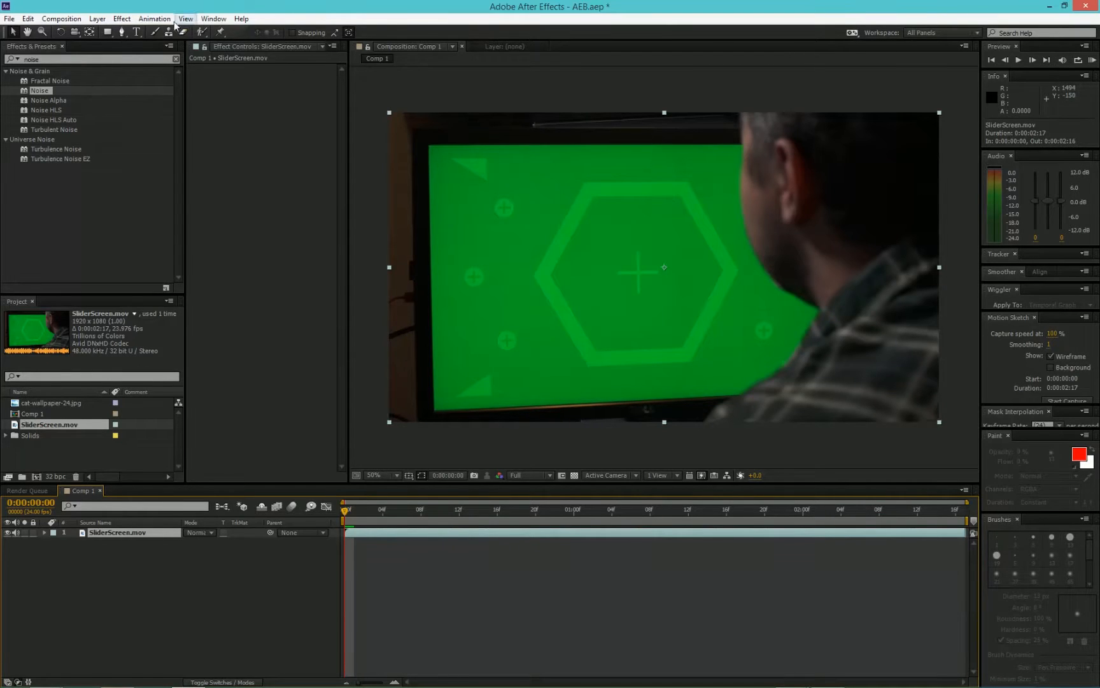
pyautogui.click(154, 18)
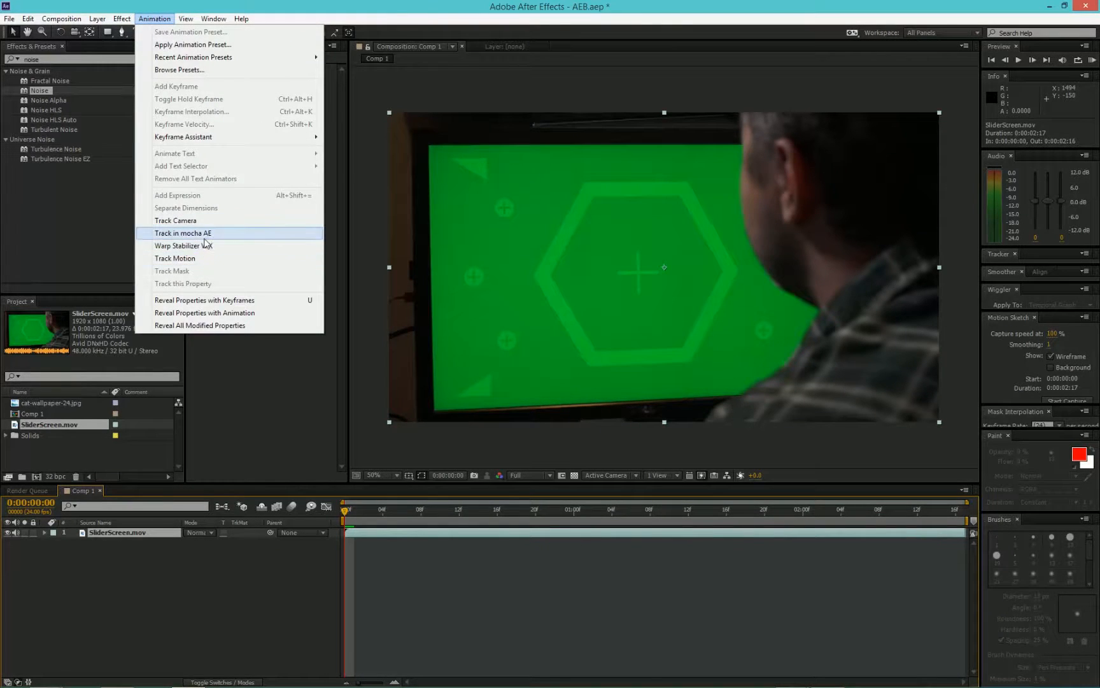
pyautogui.click(181, 233)
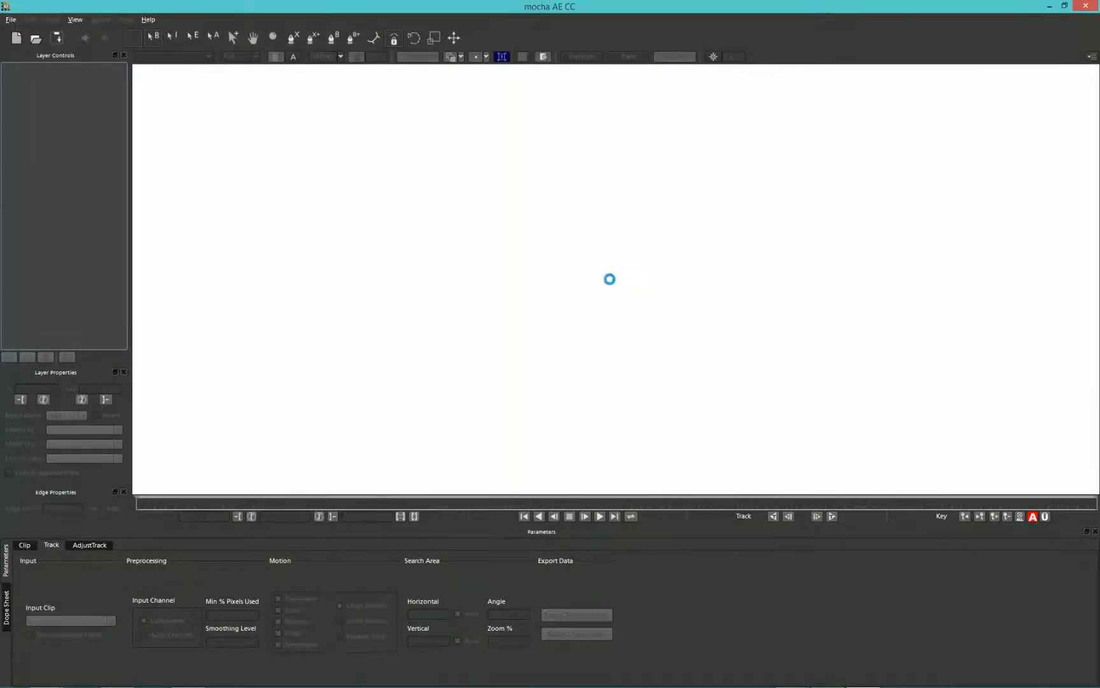
# - Confirm the new SliderScreen project and accept the overwrite warning
pyautogui.click(639, 461)
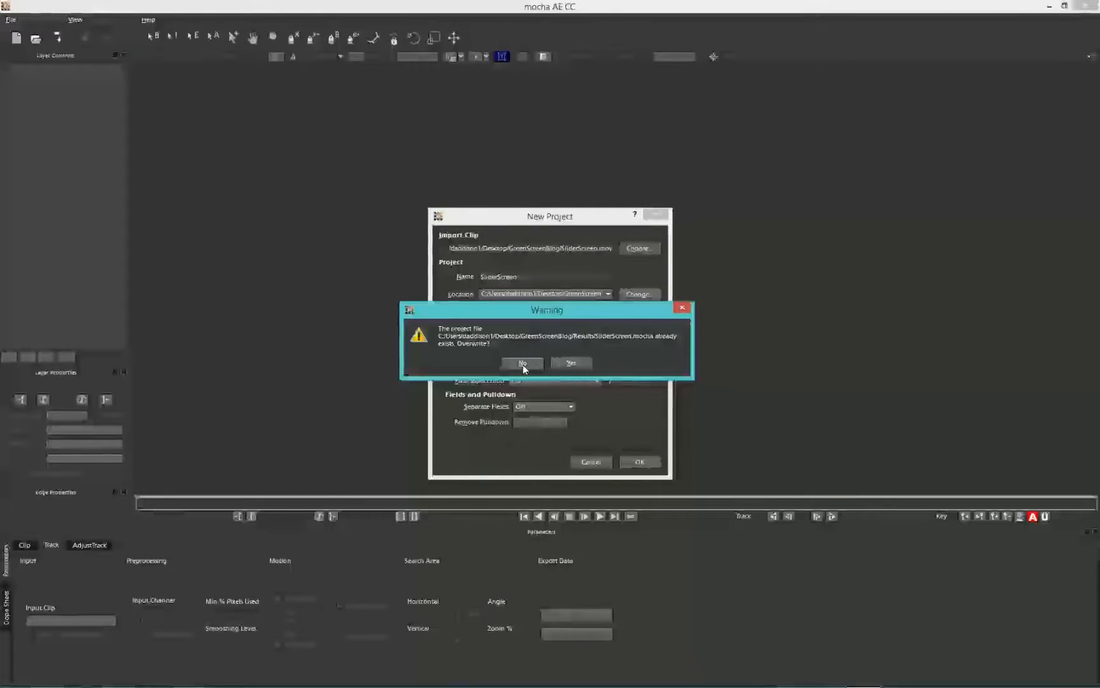
pyautogui.click(571, 363)
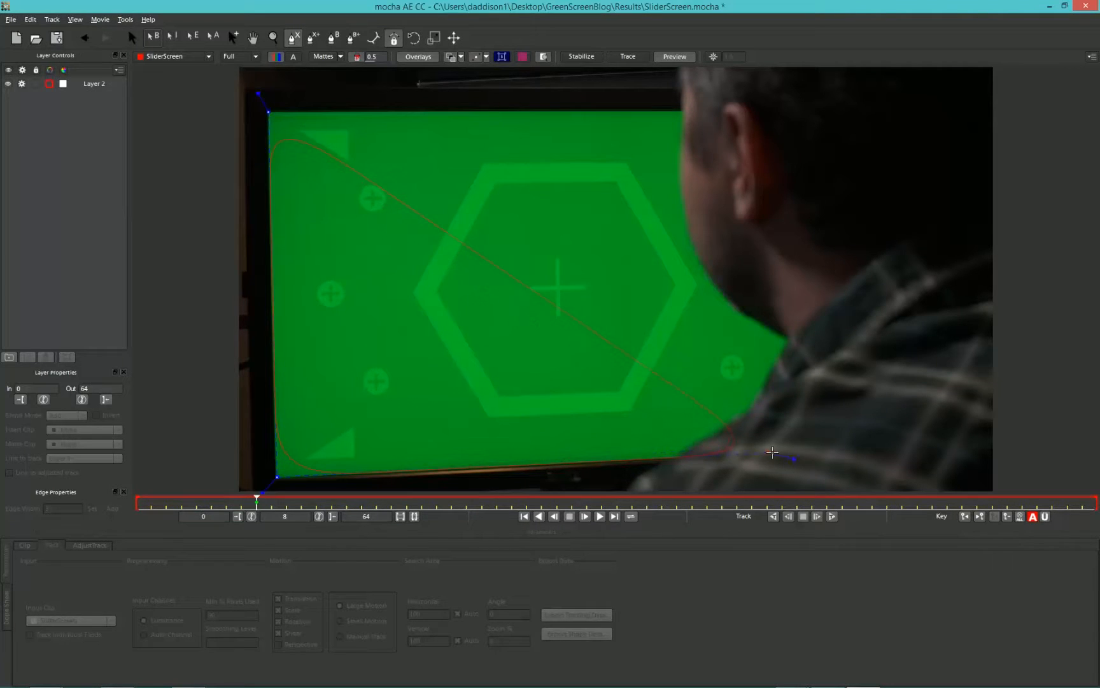
# - Close the X-spline outline around the green monitor screen
pyautogui.click(94, 84)
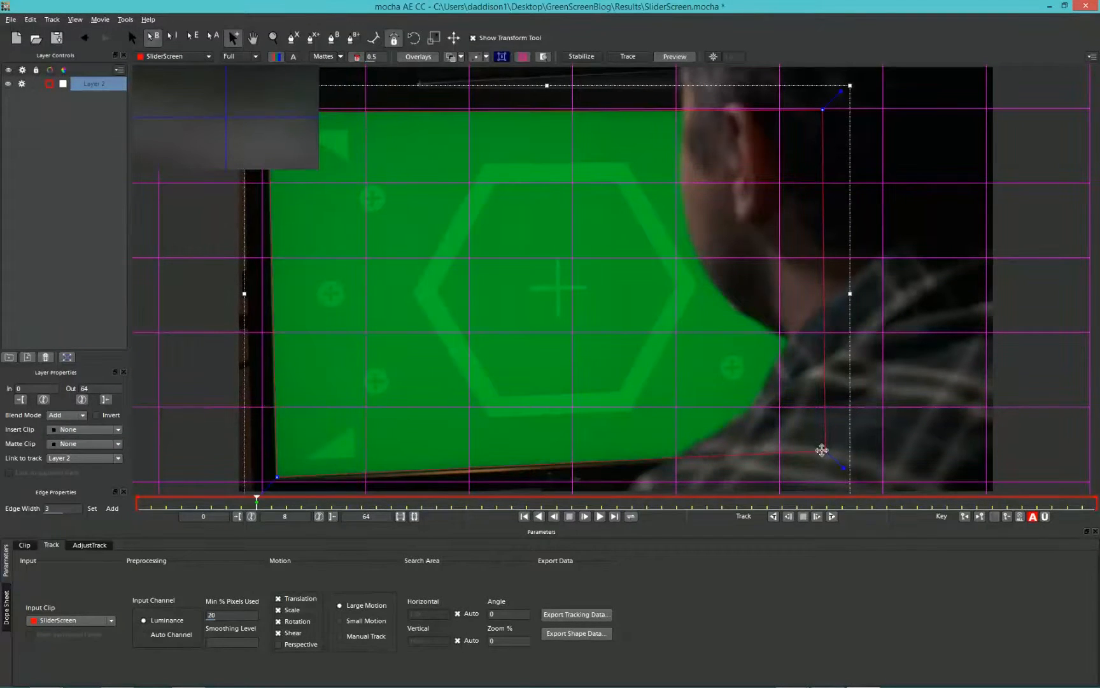
# - Show the planar surface and align its corners to the monitor screen corners
pyautogui.click(502, 56)
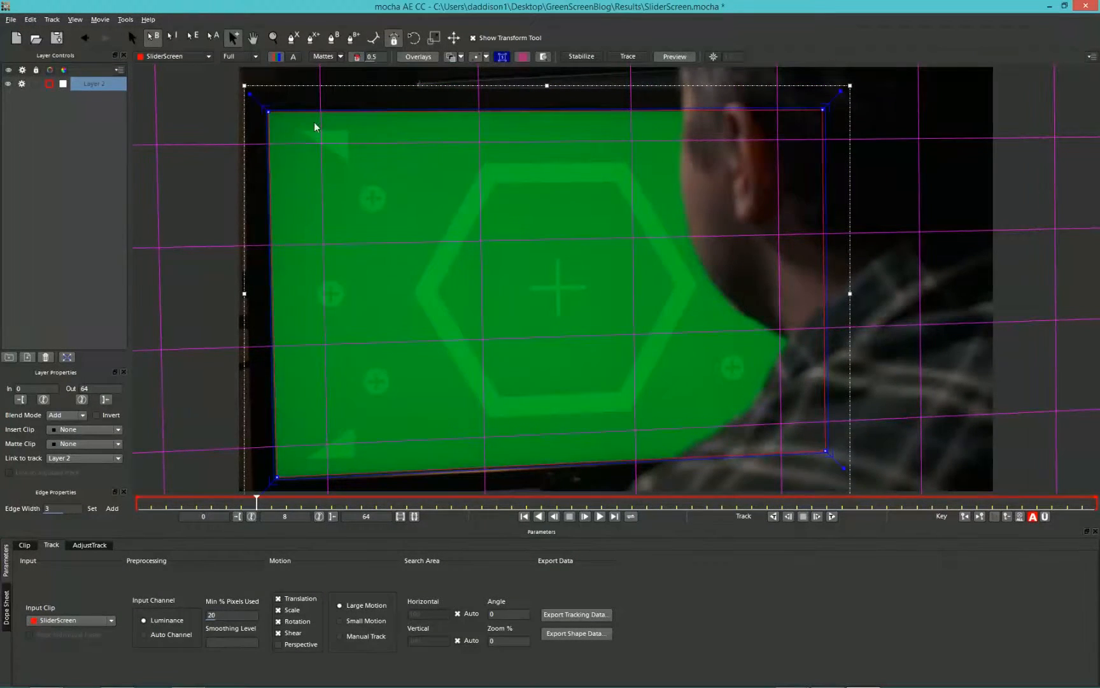
pyautogui.click(522, 57)
pyautogui.write('Screen')
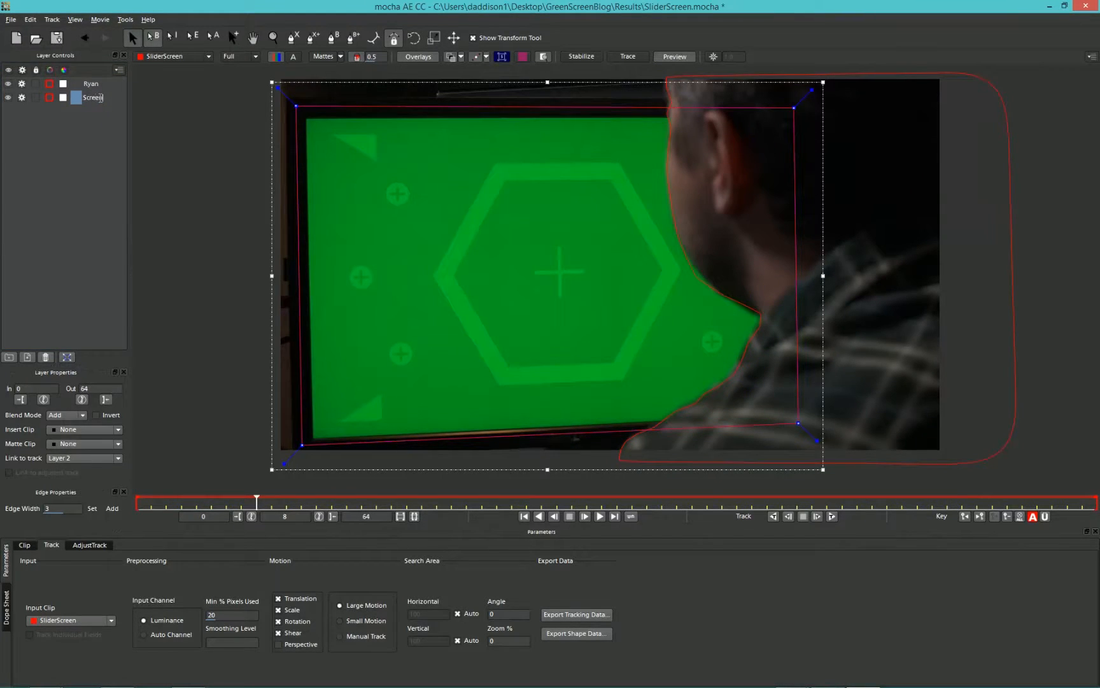
# - Confirm the layer name Screen for the monitor shape
pyautogui.click(90, 83)
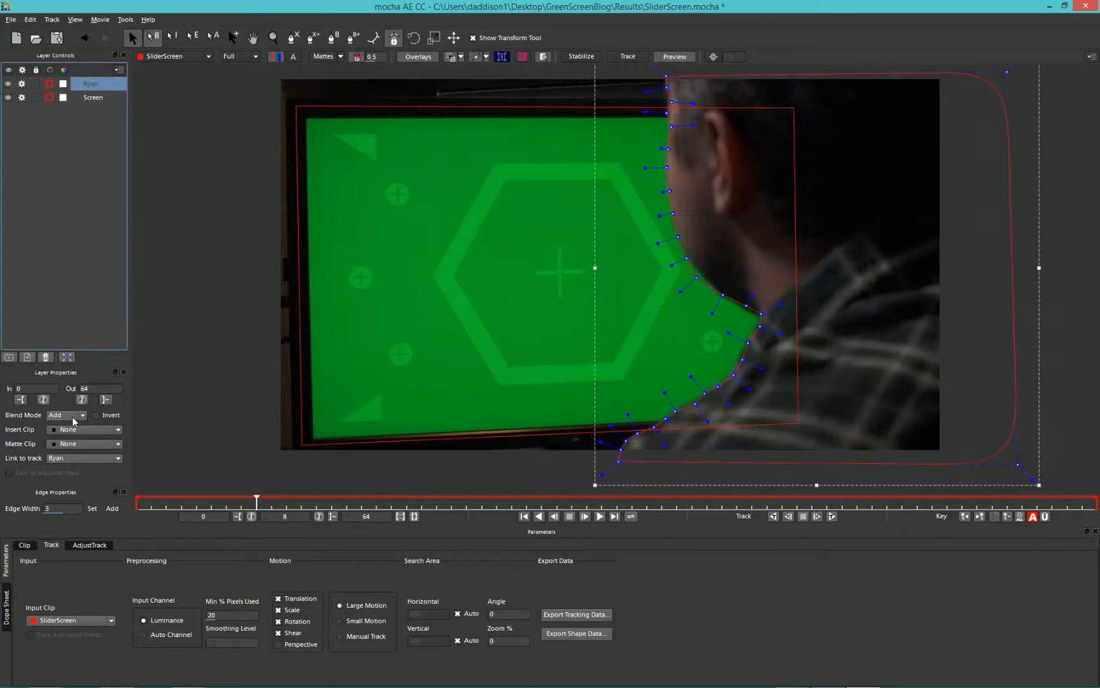
# - Set the Ryan layer to Subtract, show mattes and fit its shape to the head at frame 17
pyautogui.click(63, 414)
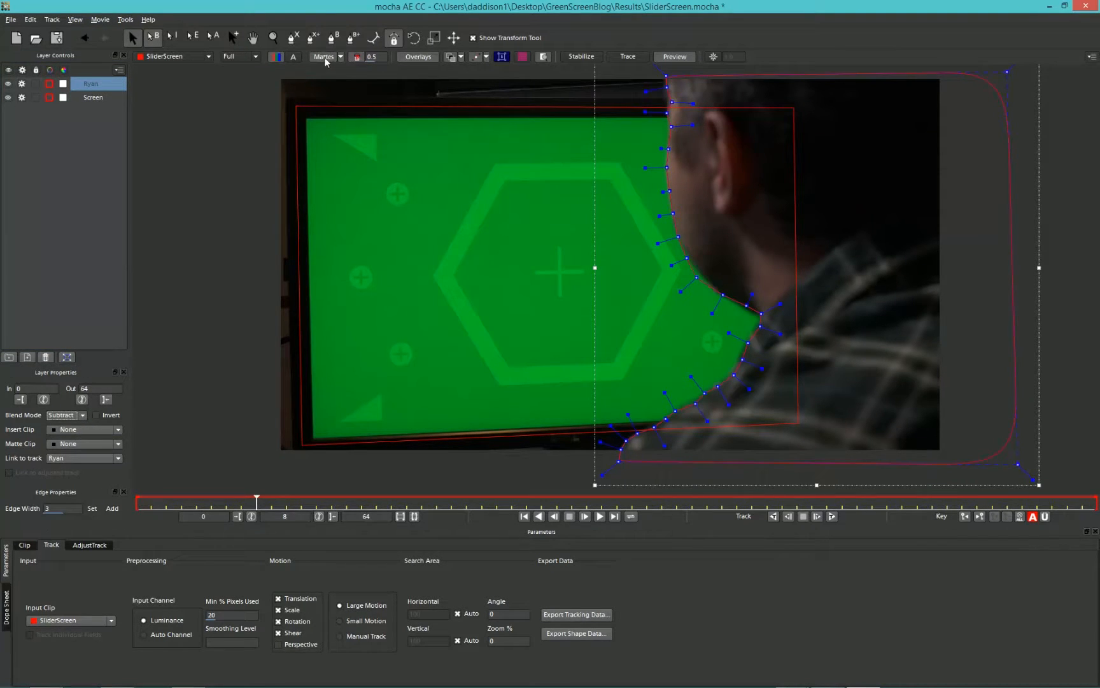
pyautogui.click(92, 97)
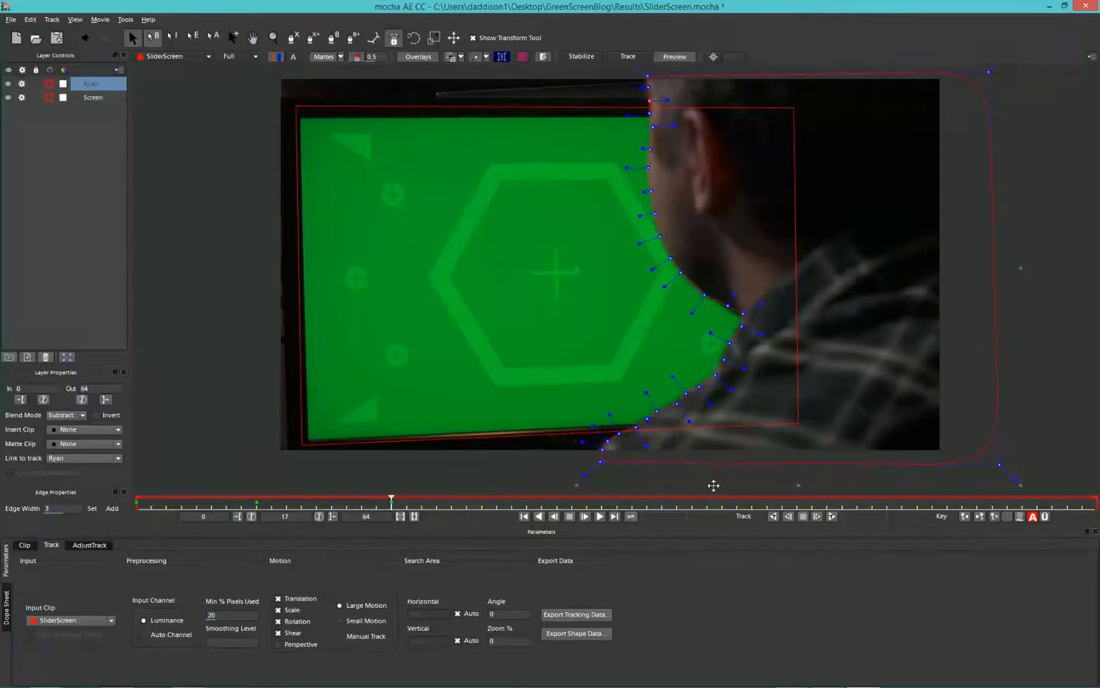
pyautogui.click(93, 97)
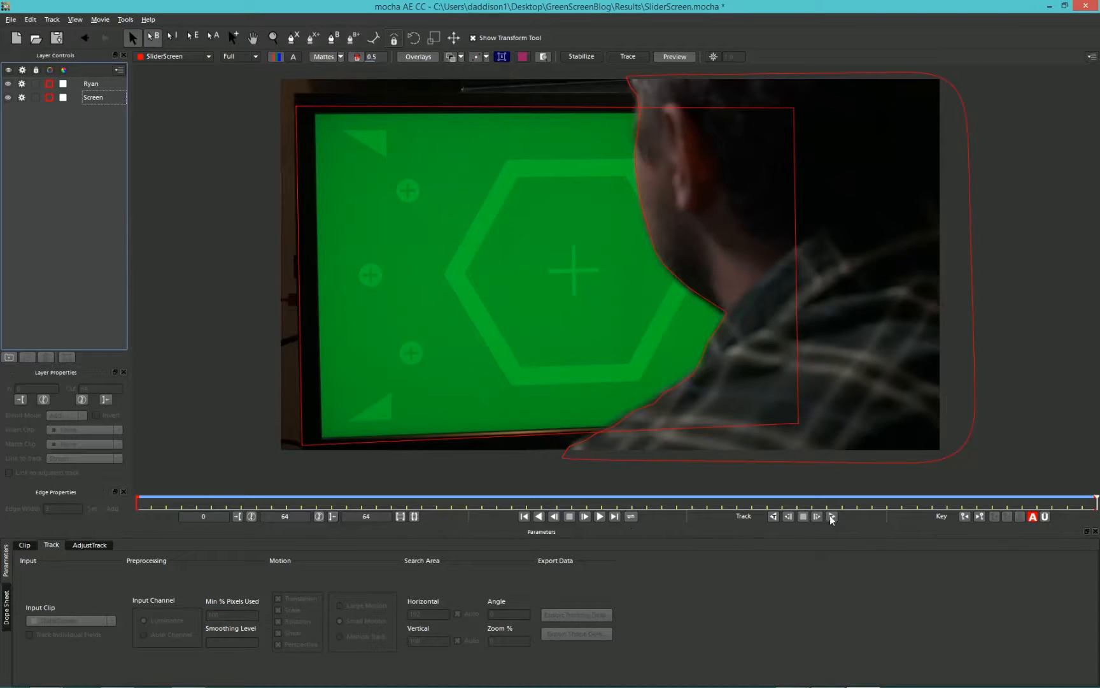
# - Track the Ryan and Screen layers through the clip and export the tracking data
pyautogui.click(772, 516)
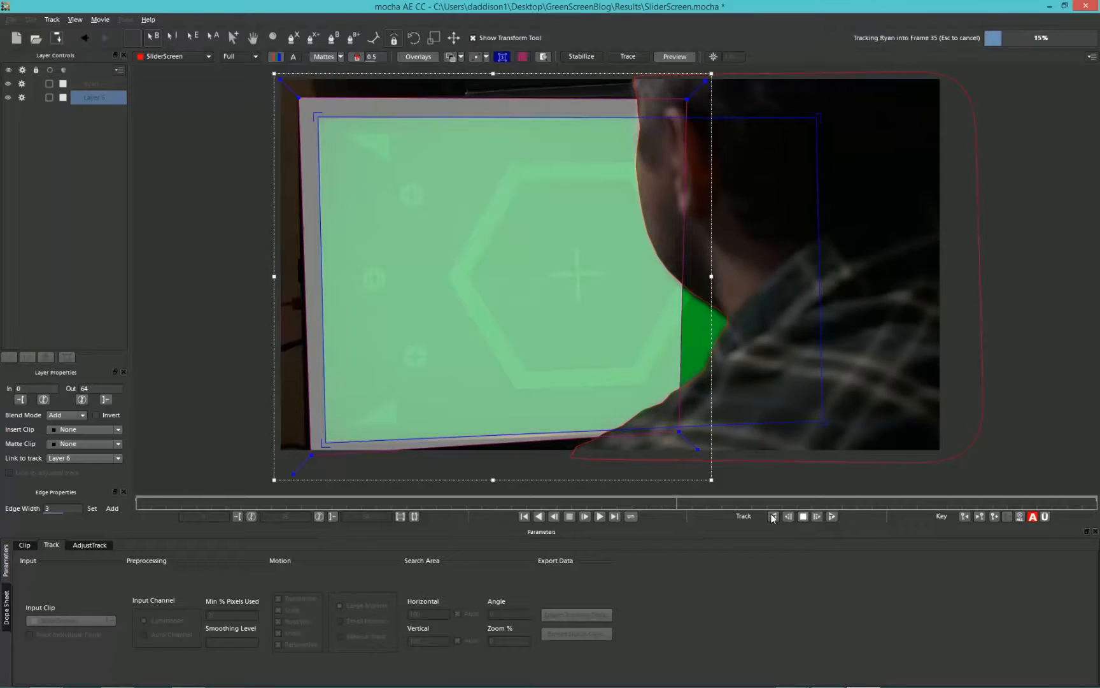
pyautogui.click(772, 517)
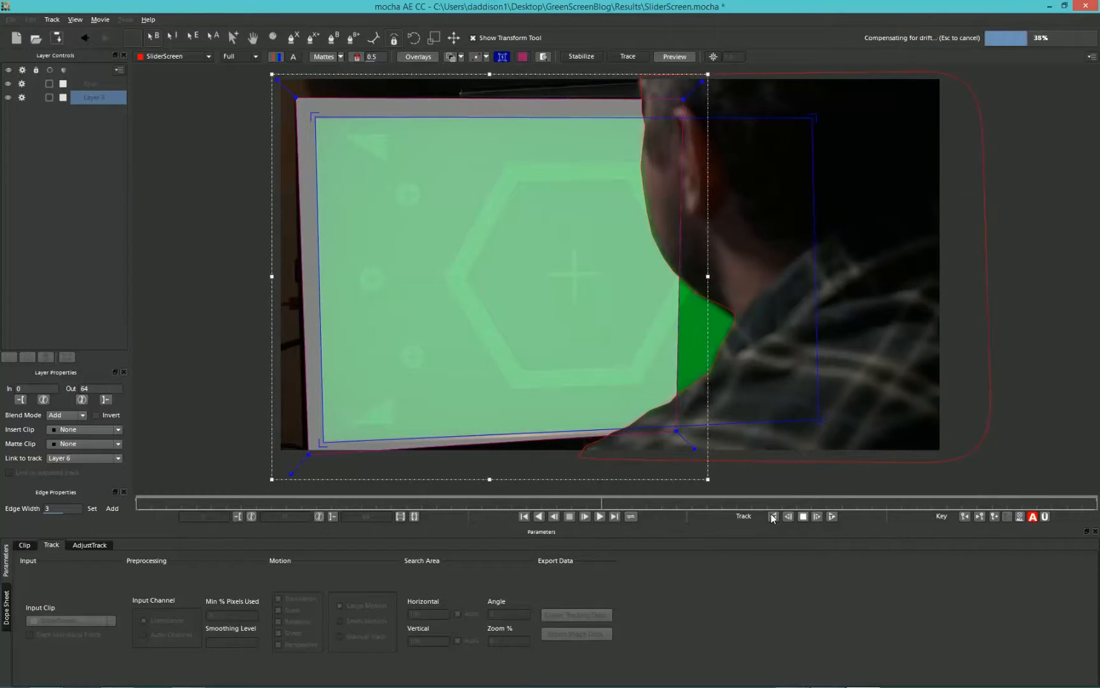
pyautogui.click(816, 516)
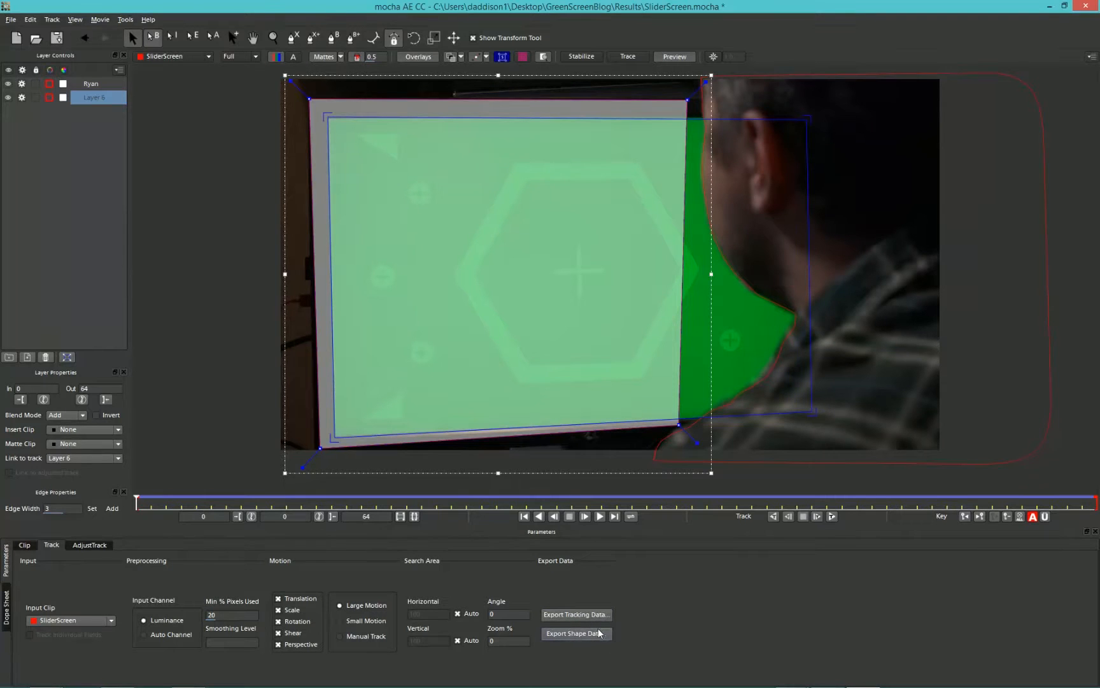
pyautogui.click(575, 614)
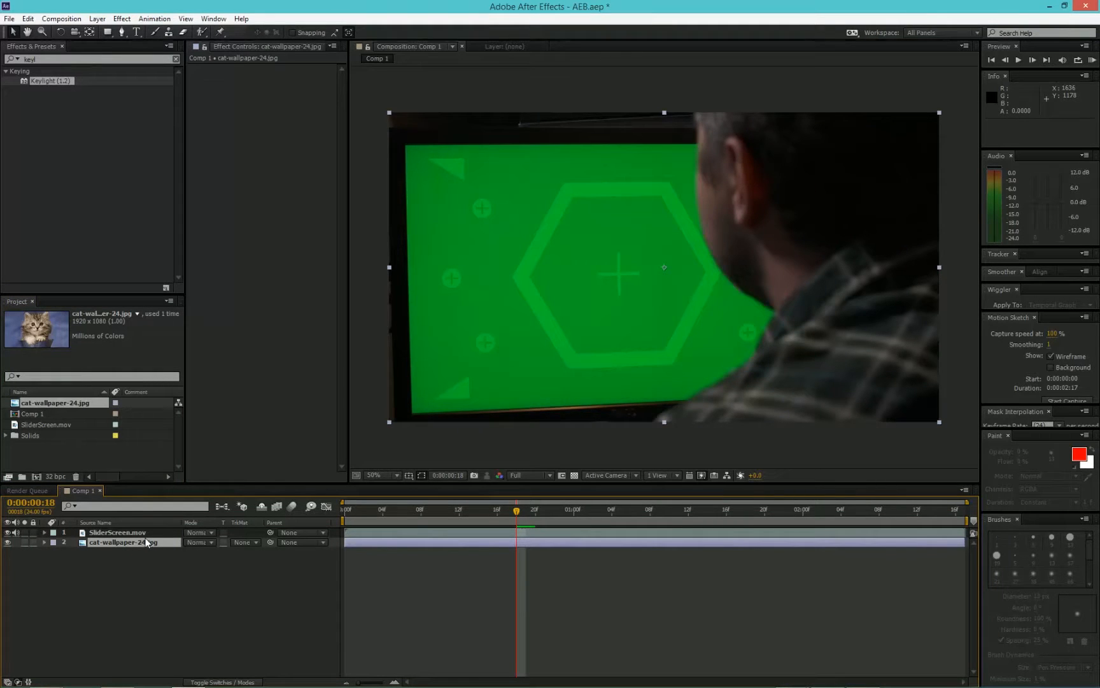
# - Select the cat wallpaper layer at frame 0 and paste the corner pin tracking data
pyautogui.click(428, 508)
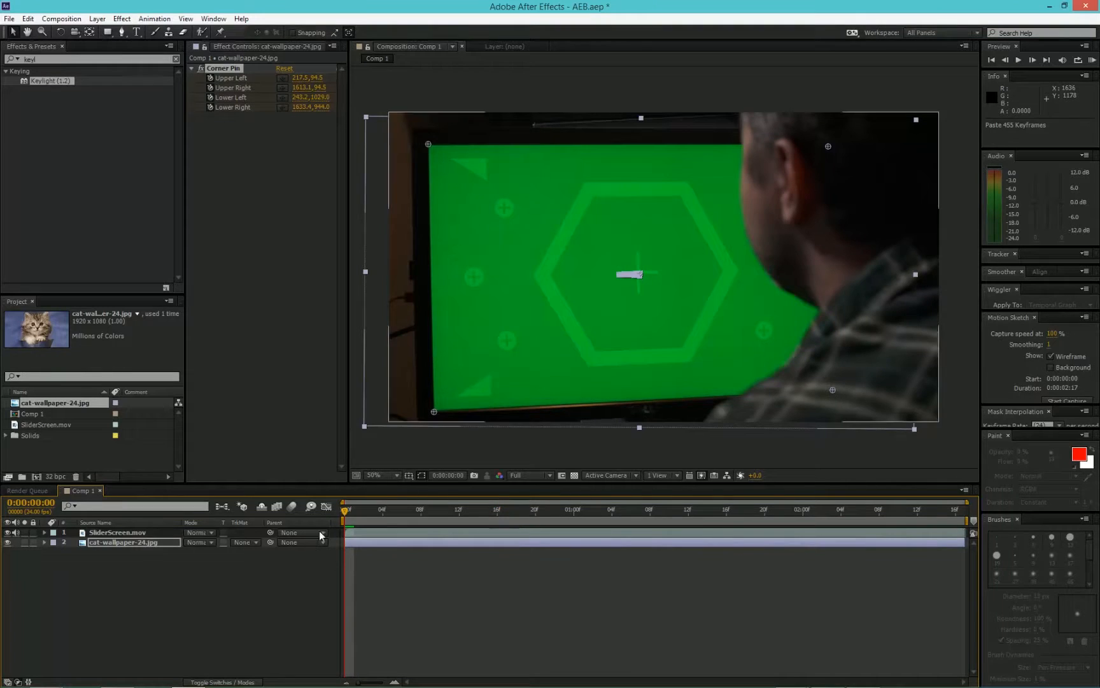
pyautogui.click(118, 532)
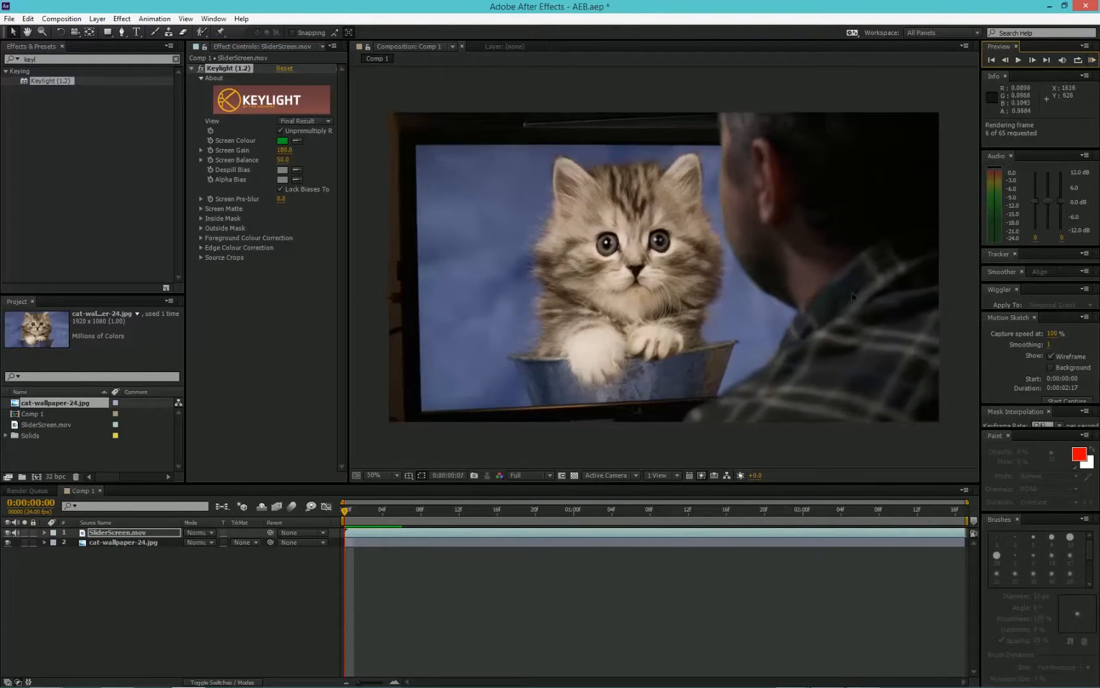
# - Preview the keyed result with the kitten showing on the monitor
pyautogui.click(1033, 60)
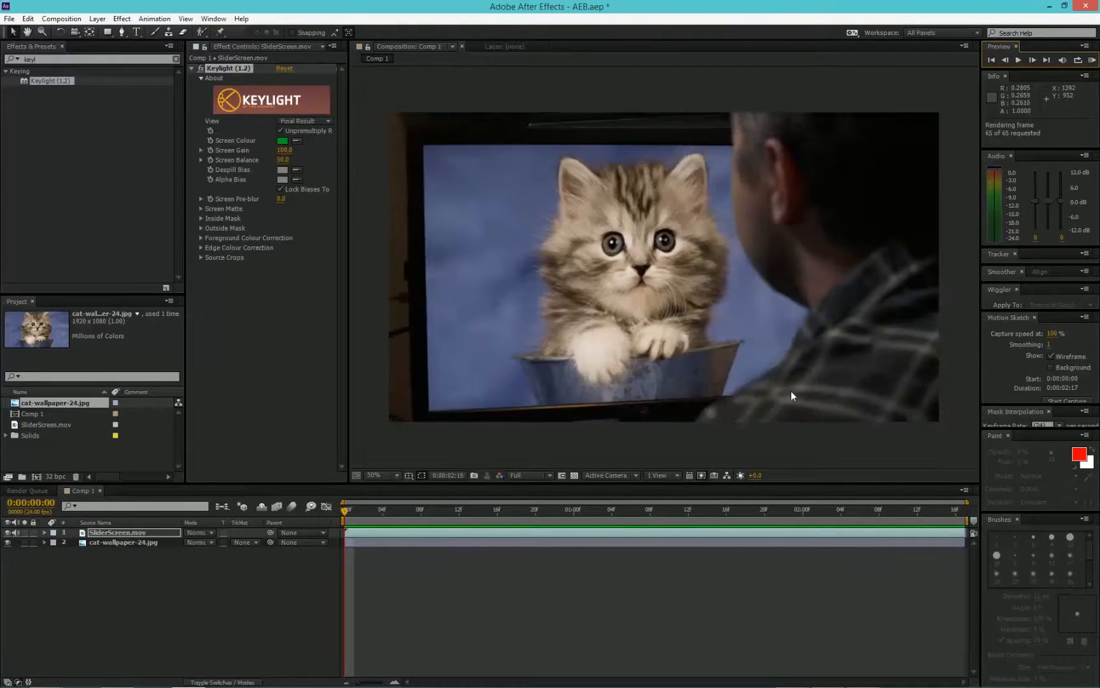
pyautogui.click(1032, 60)
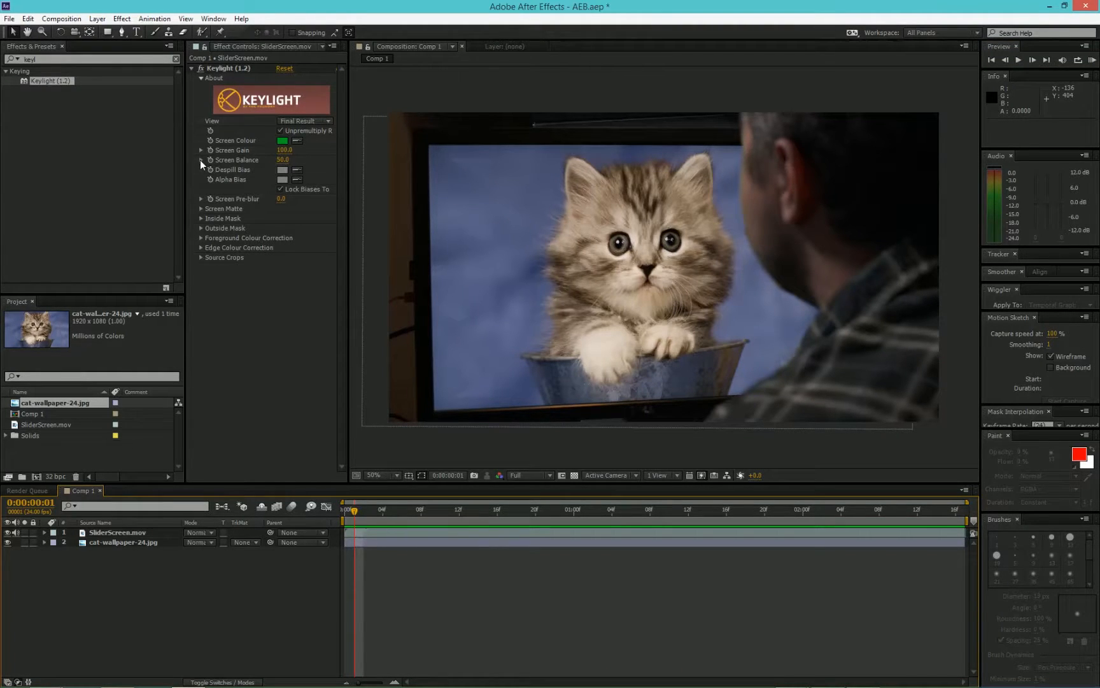
# - In Keylight's Screen Matte, set Clip Black to 9.5 and Clip White to 81.9
pyautogui.click(202, 208)
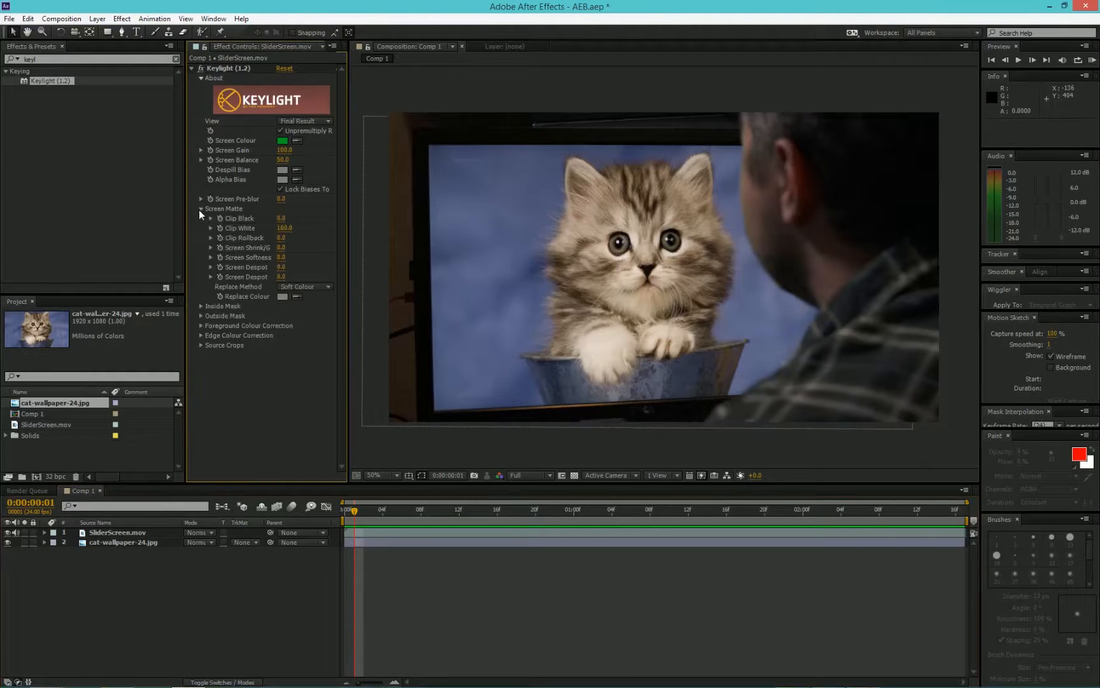
pyautogui.click(210, 217)
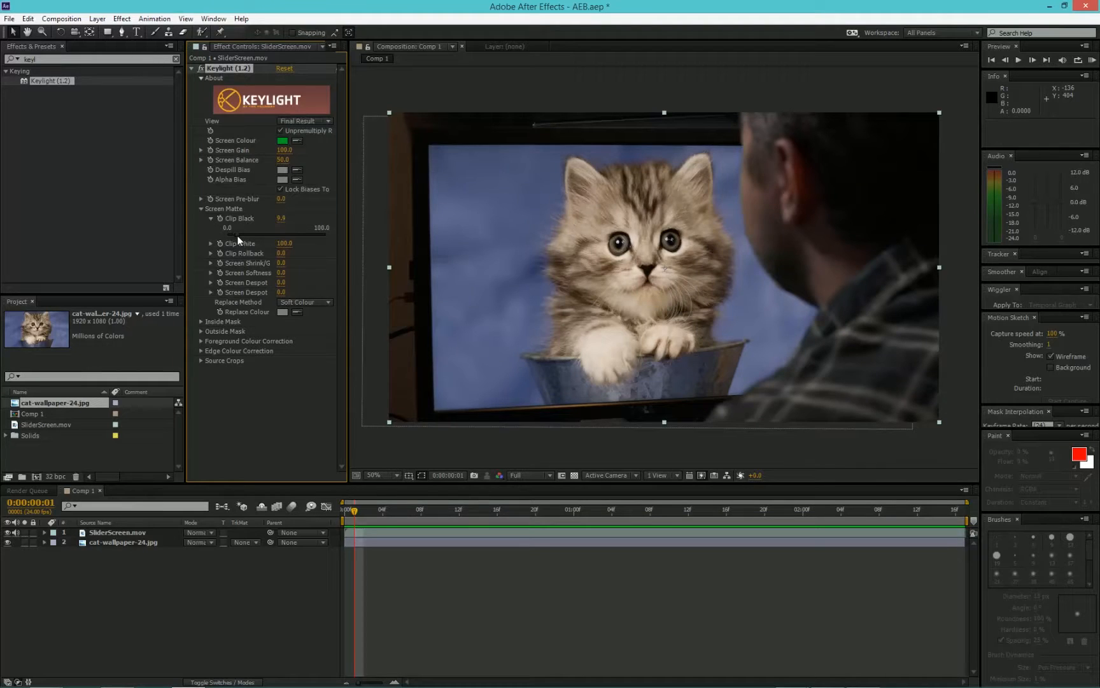
pyautogui.click(115, 532)
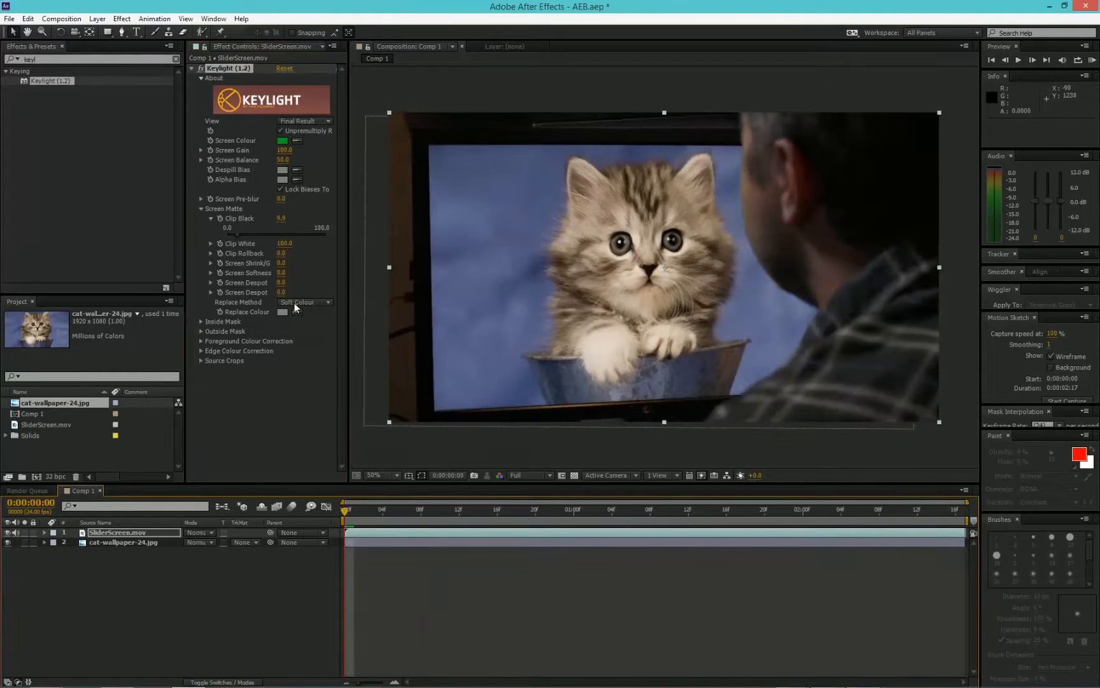
pyautogui.click(401, 509)
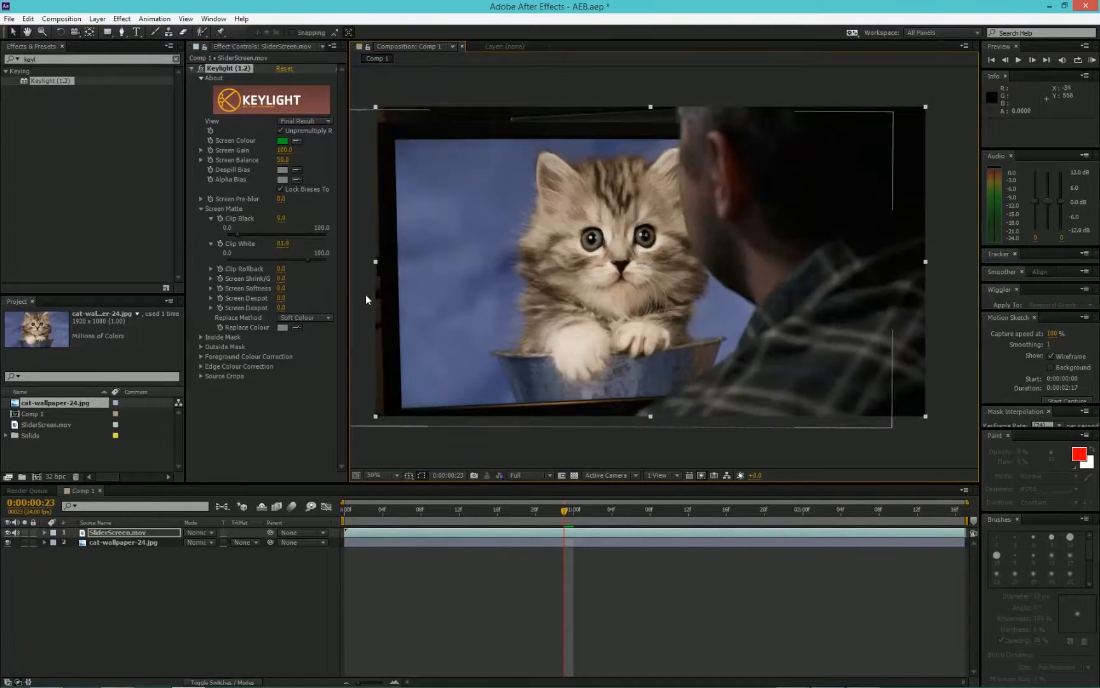
# - Reveal Keylight's Clip Rollback and Screen Matte controls to set rollback 1.5, shrink -1.3, softness 6.7
pyautogui.click(211, 269)
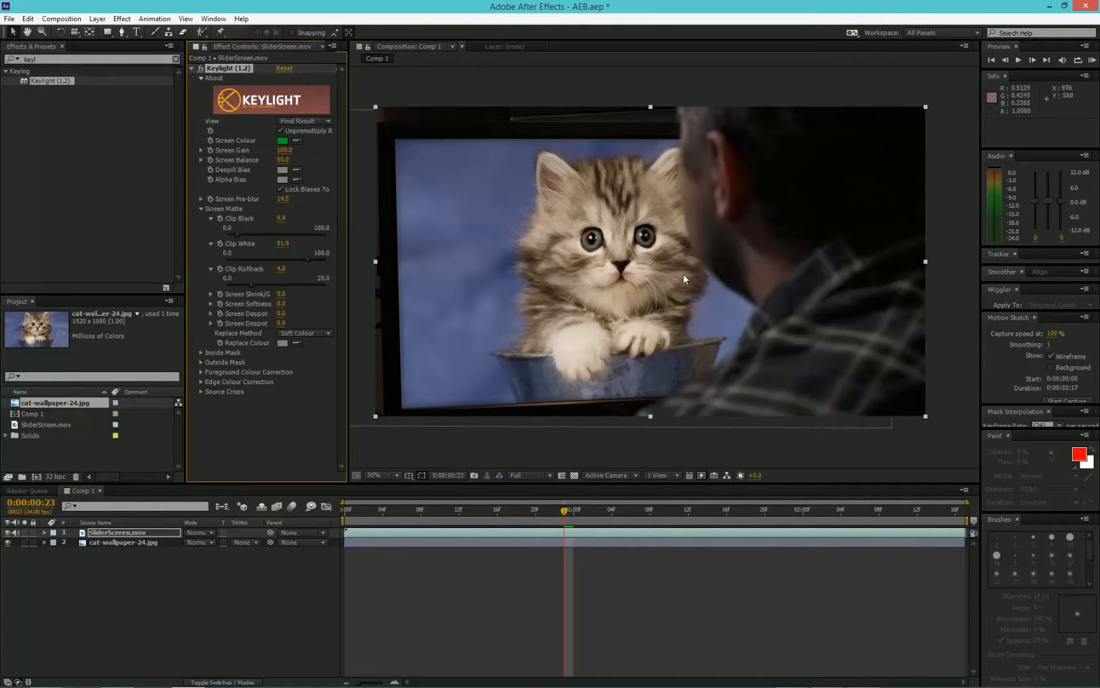
pyautogui.click(211, 303)
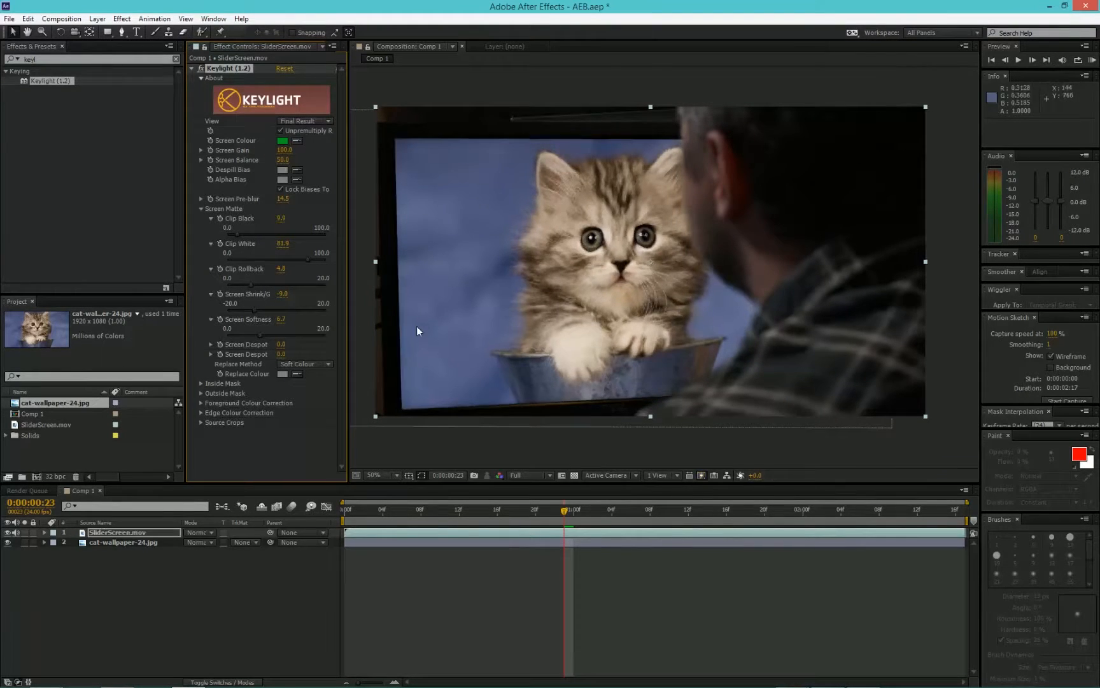
pyautogui.moveTo(266, 260)
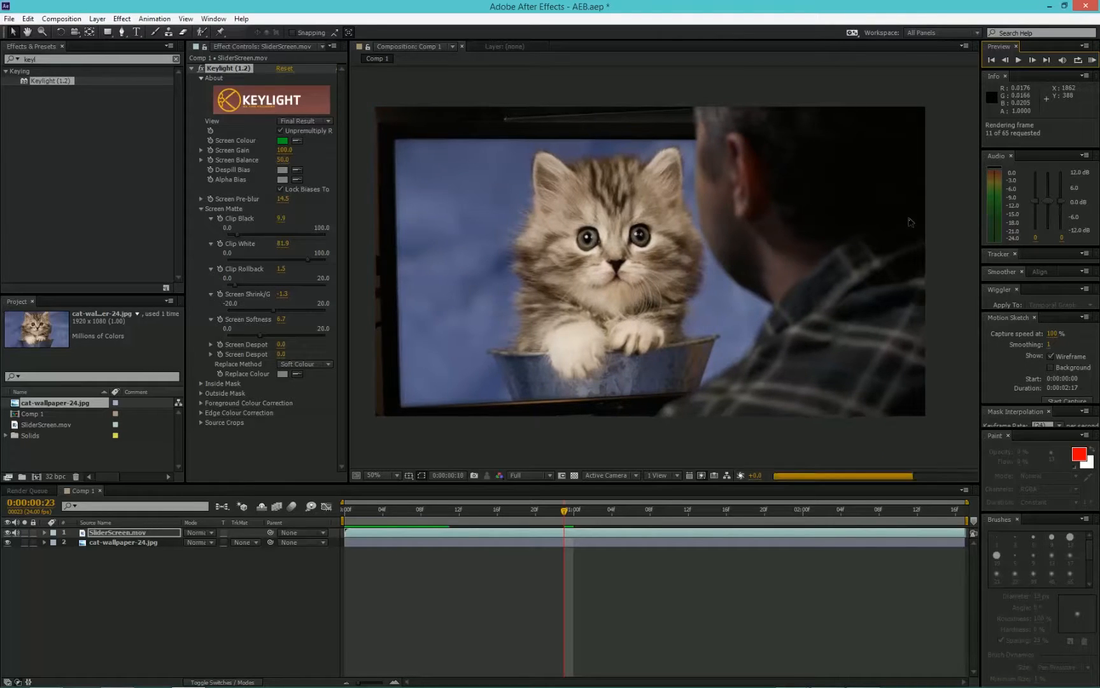
pyautogui.click(1031, 60)
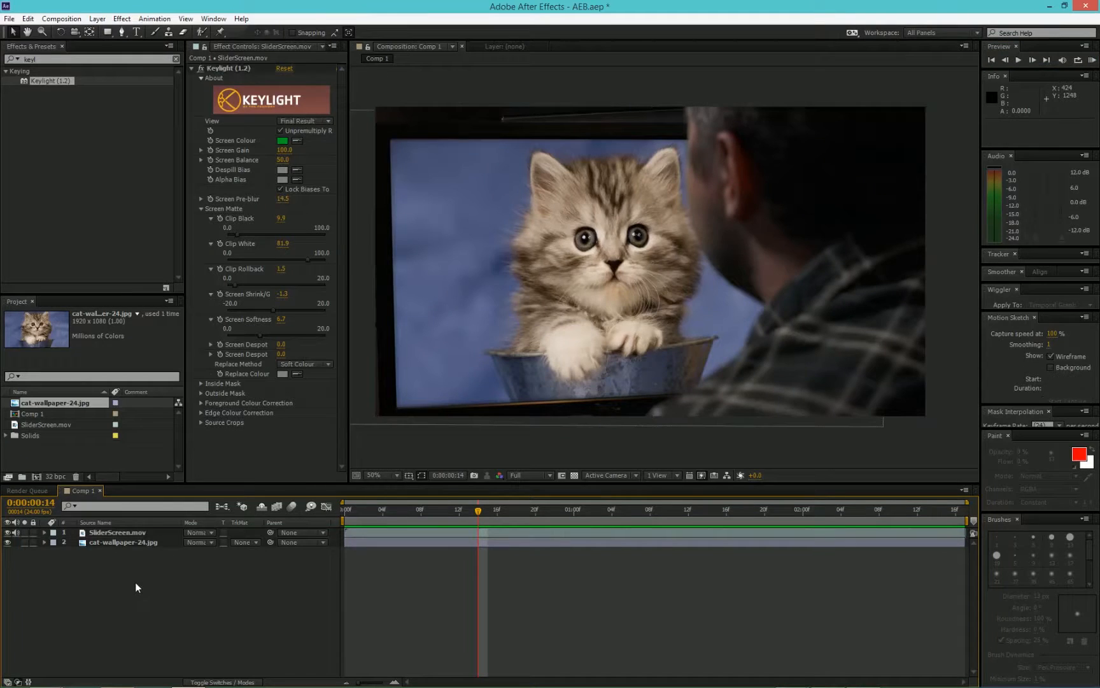
pyautogui.click(117, 531)
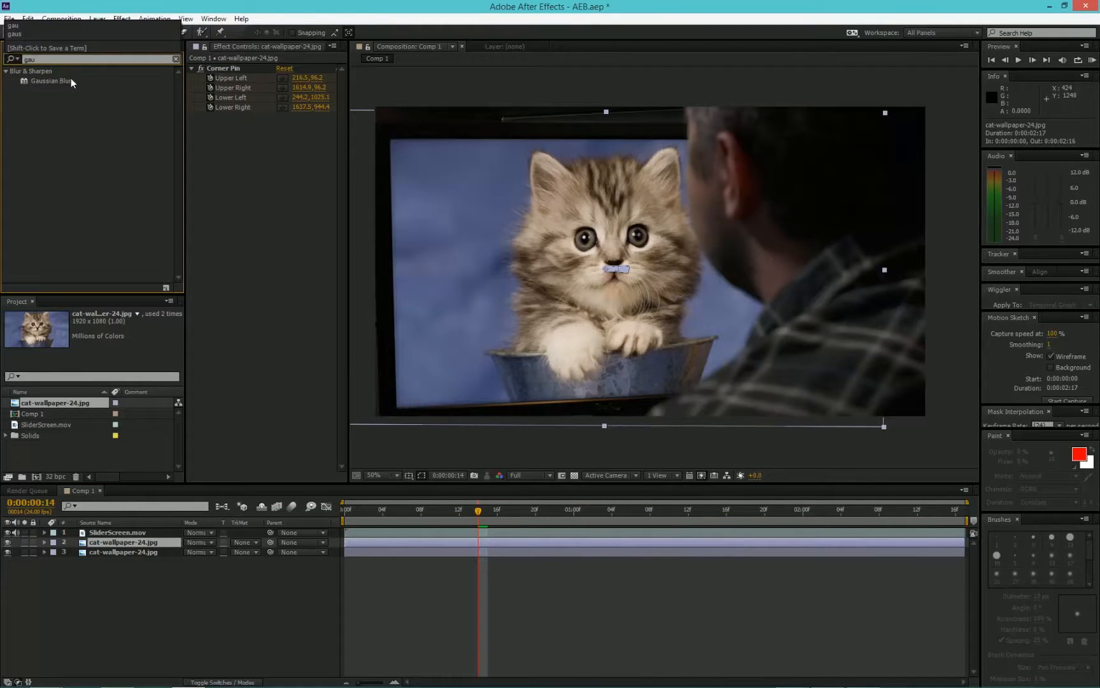
# - Apply Gaussian Blur to the duplicated kitten layer and blend it in Add mode
pyautogui.doubleClick(51, 80)
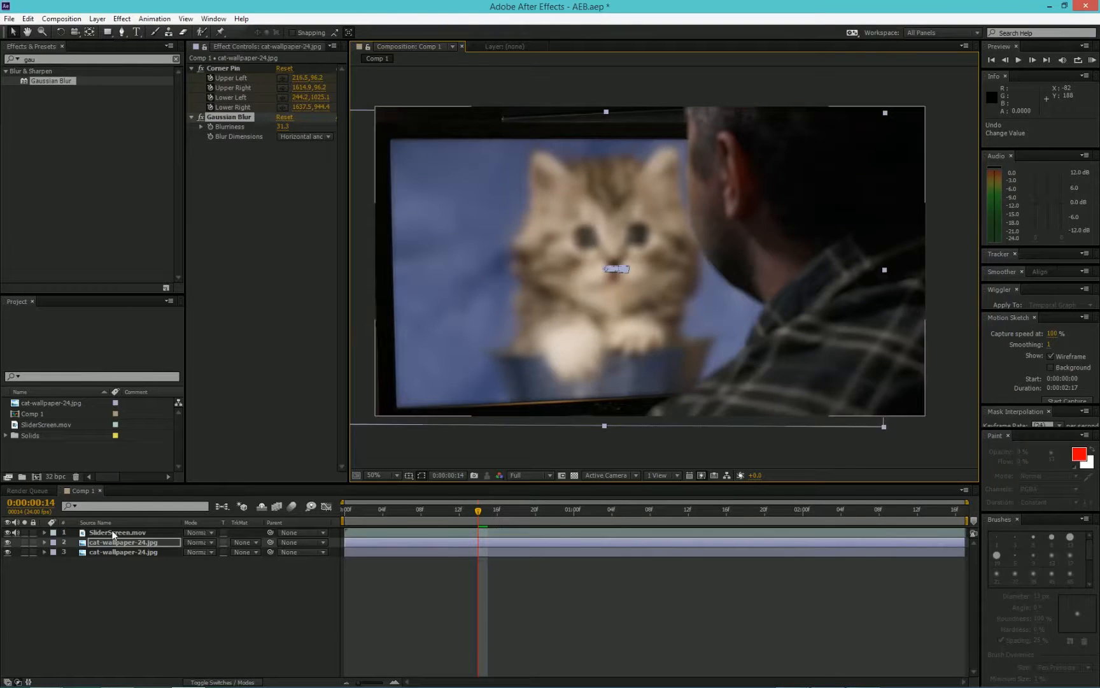
pyautogui.click(202, 542)
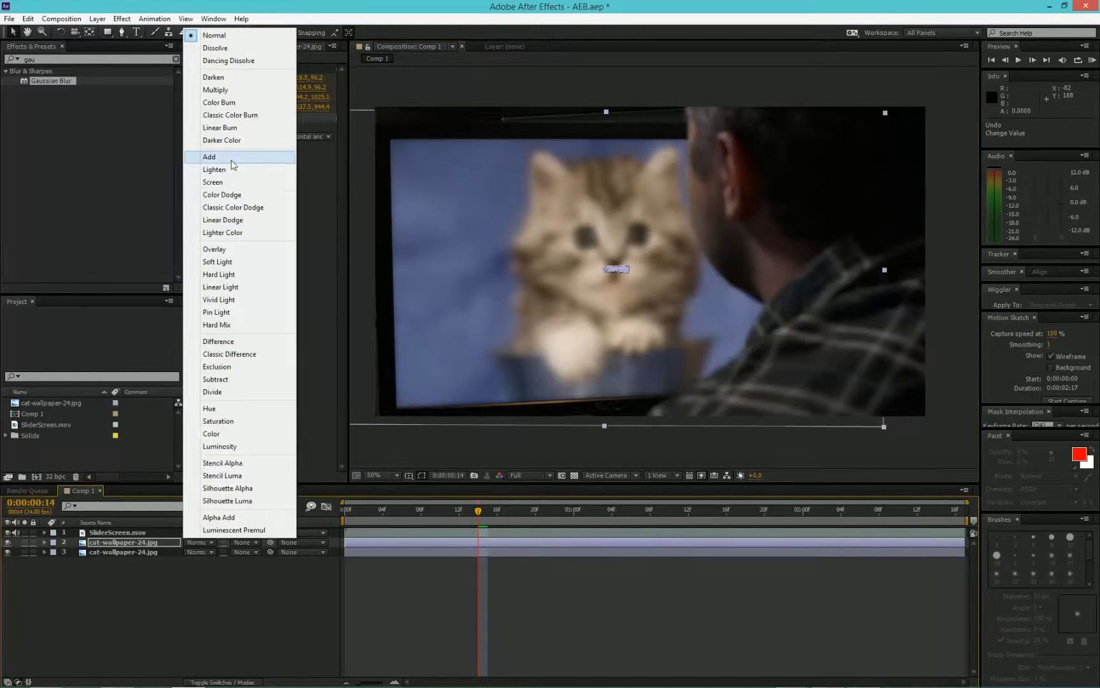
pyautogui.click(209, 157)
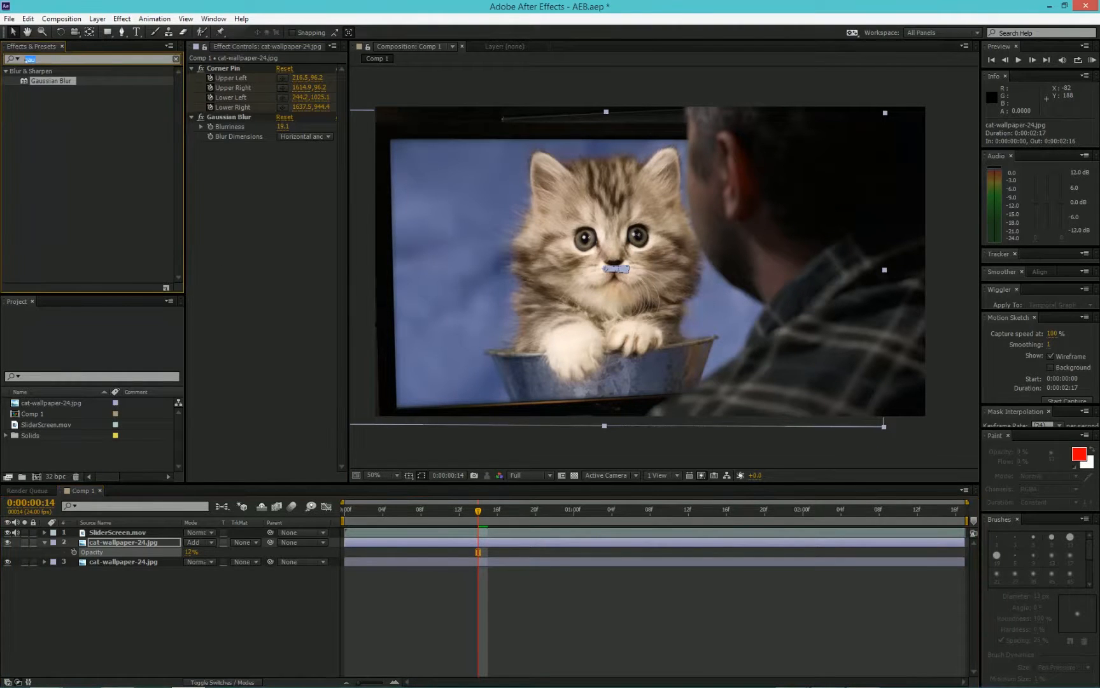
# - Search 'noise' in Effects & Presets to add a Noise effect at 48% to the glow copy
pyautogui.write('noise')
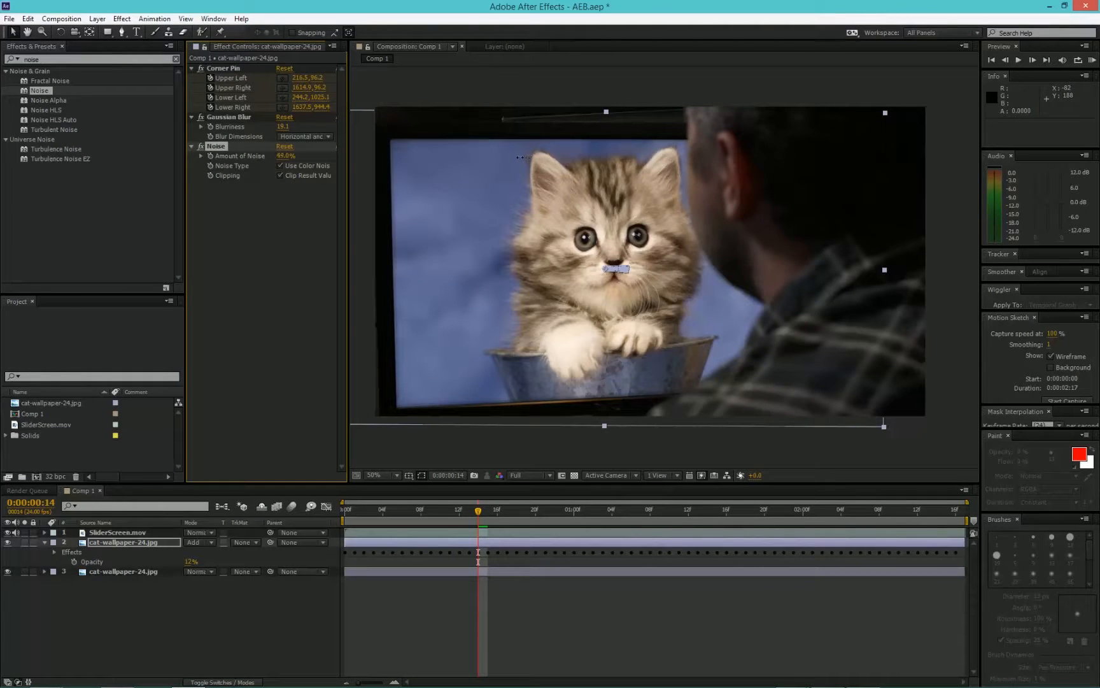
pyautogui.moveTo(563, 288)
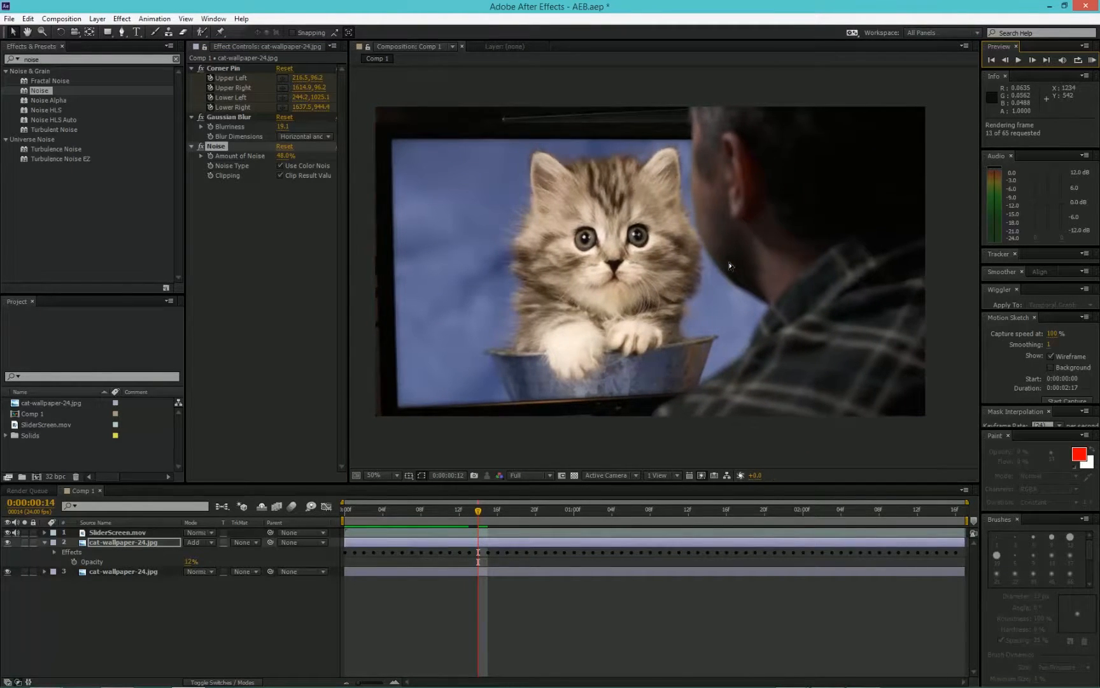
# - Create a new black solid layer via Layer > New > Solid for the comp's backing
pyautogui.click(96, 19)
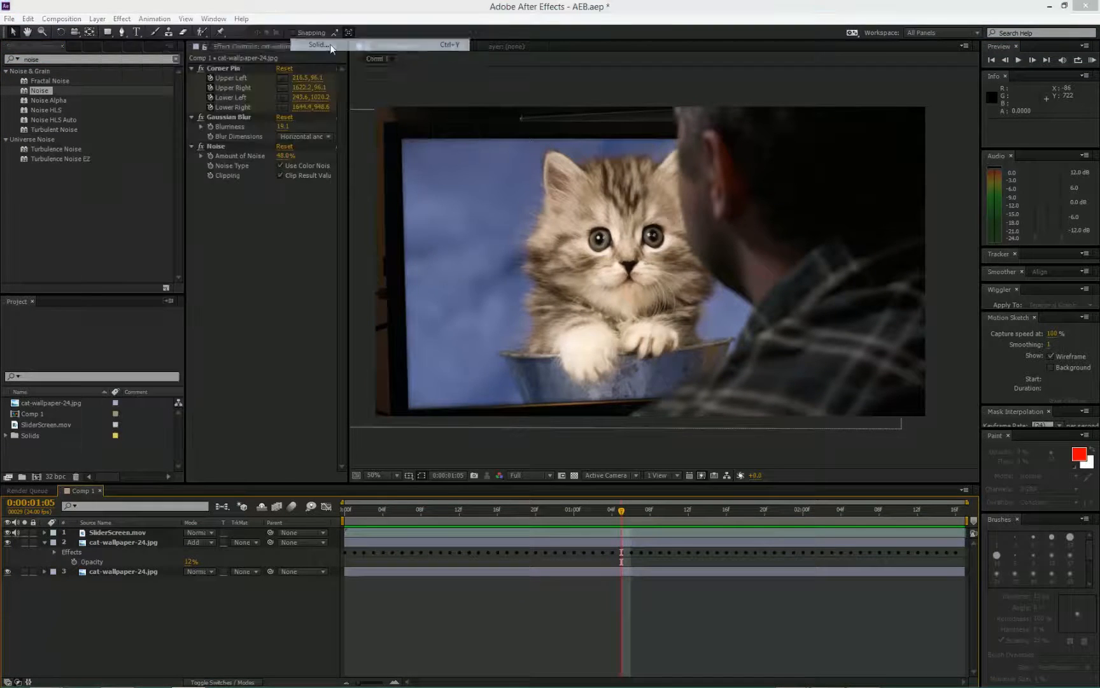
pyautogui.click(319, 45)
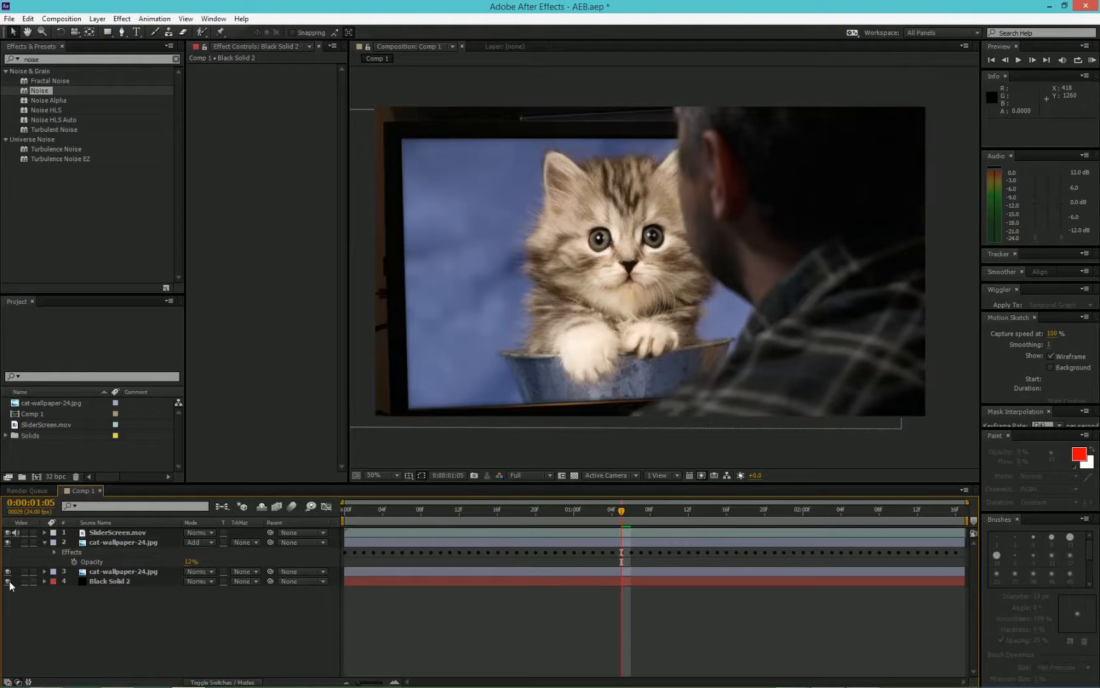
pyautogui.click(7, 580)
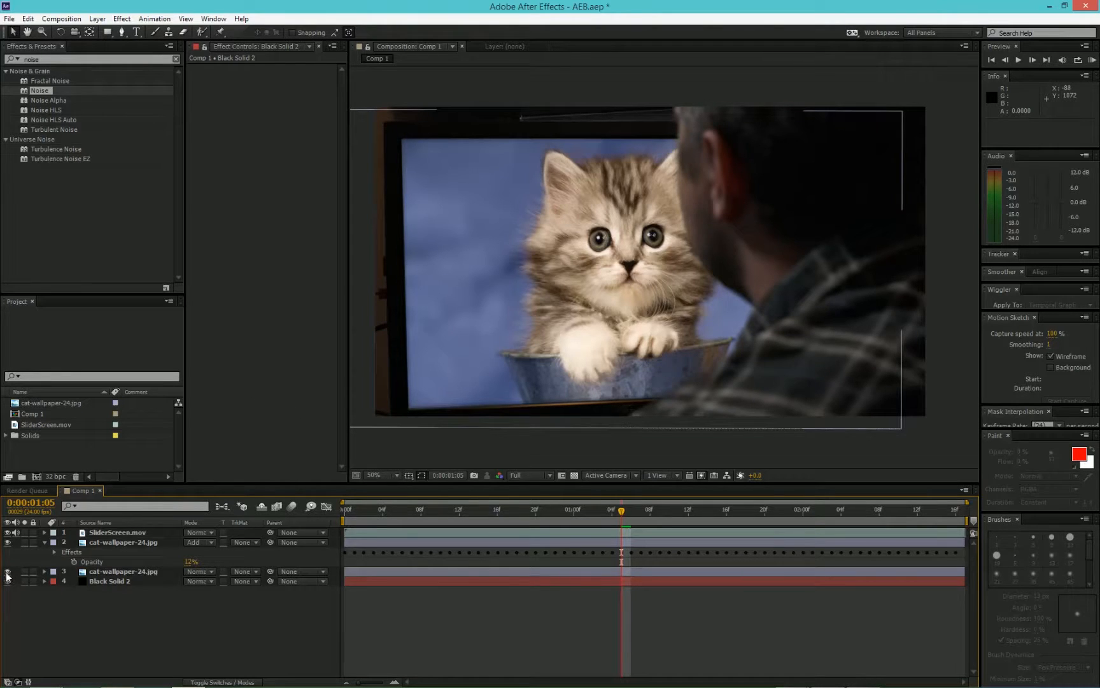
pyautogui.click(117, 532)
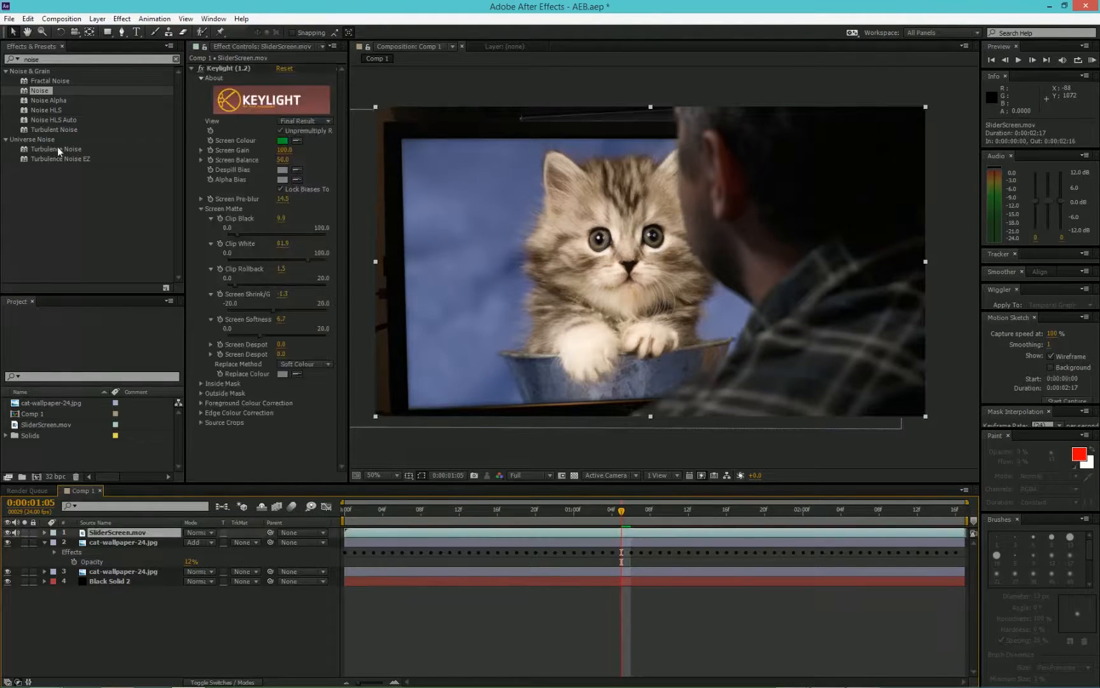